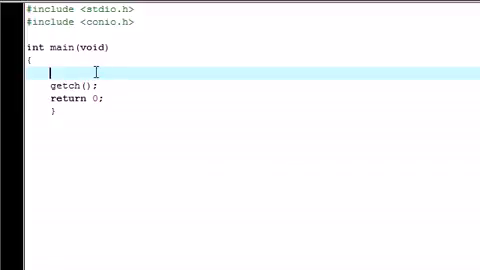
- Add a printf("%d\n", rand()); line inside main above getch()
{"action": "type", "text": "rand"}
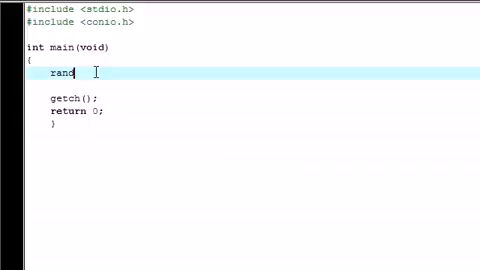
{"action": "type", "text": "()"}
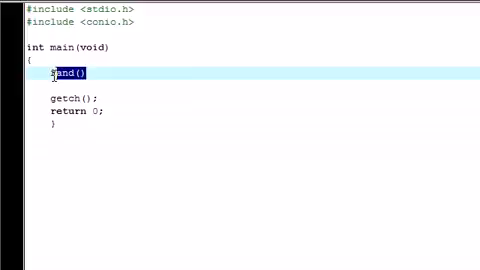
{"action": "type", "text": "printf"}
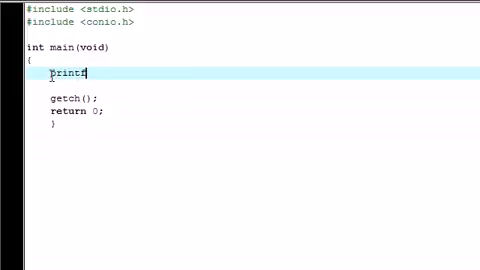
{"action": "type", "text": "();"}
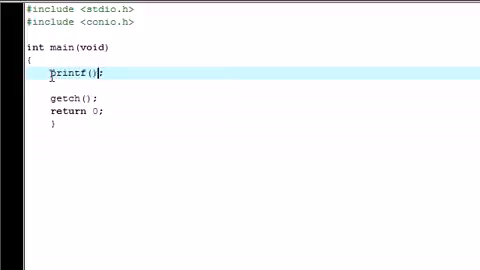
{"action": "type", "text": "\"\""}
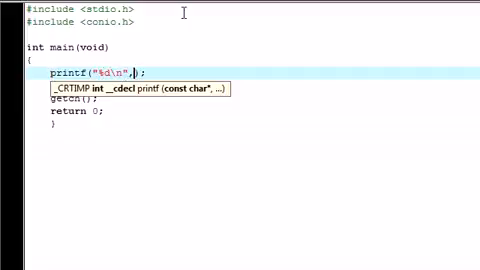
{"action": "type", "text": "\" \""}
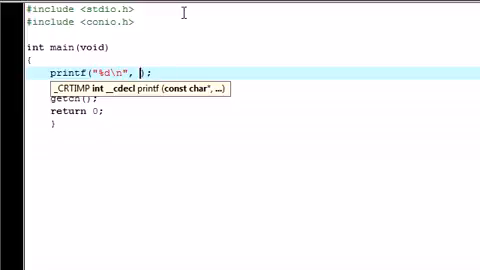
{"action": "type", "text": "rand("}
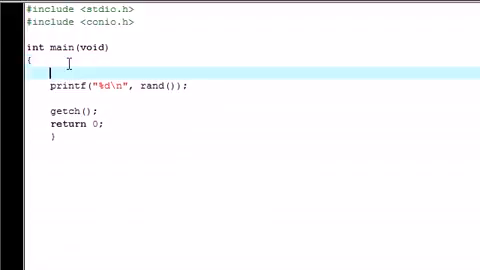
- Declare int i=0; and wrap the printf in a while (i<15) loop with i++;
{"action": "type", "text": "int"}
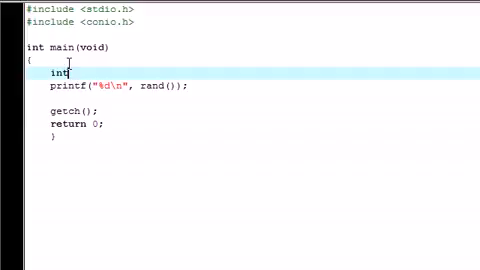
{"action": "type", "text": "i="}
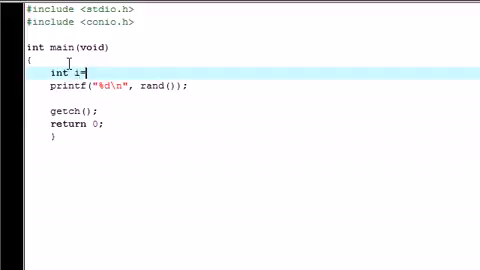
{"action": "type", "text": "0"}
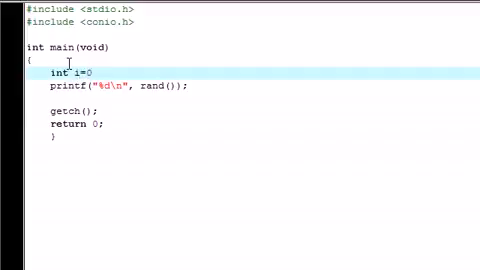
{"action": "type", "text": "while"}
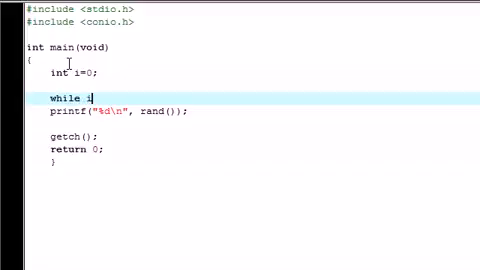
{"action": "type", "text": "i<15"}
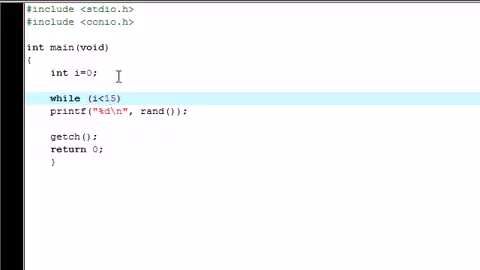
{"action": "type", "text": "{"}
{"action": "type", "text": "}"}
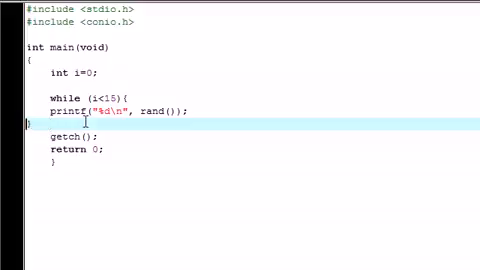
{"action": "type", "text": "i"}
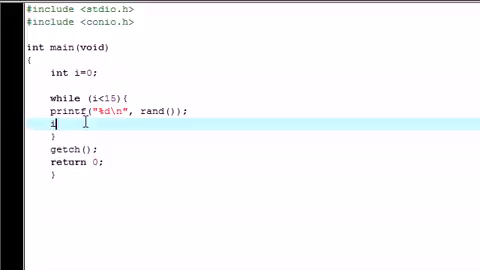
{"action": "type", "text": "++"}
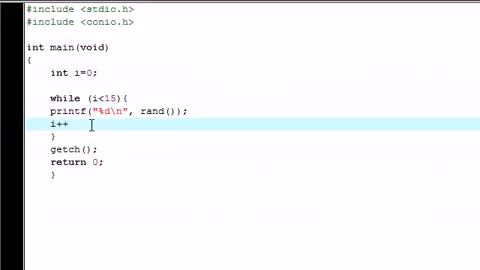
{"action": "type", "text": ";"}
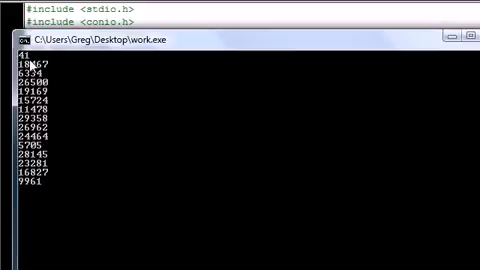
{"action": "mouse_move", "coordinate": [30, 60]}
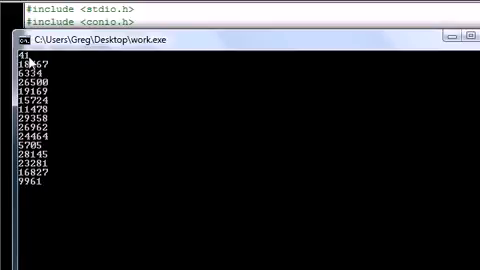
{"action": "mouse_move", "coordinate": [48, 188]}
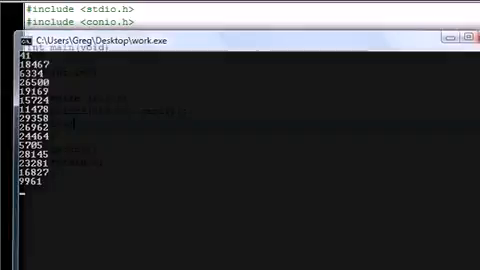
- Append %10 after rand() so the printf prints rand()%10
{"action": "left_click", "coordinate": [452, 38]}
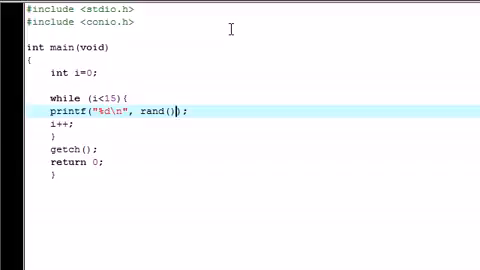
{"action": "type", "text": "%10"}
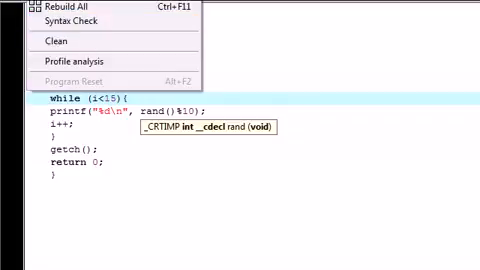
- Compile and run the program to print fifteen single digits from rand()%10
{"action": "left_click", "coordinate": [50, 7]}
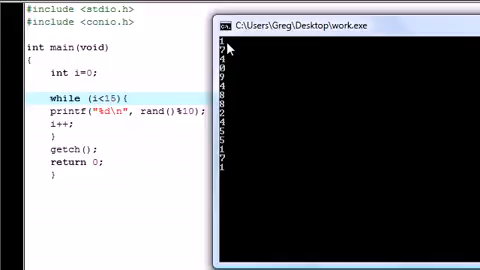
{"action": "mouse_move", "coordinate": [227, 57]}
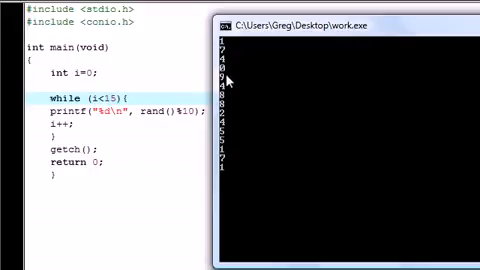
{"action": "mouse_move", "coordinate": [285, 77]}
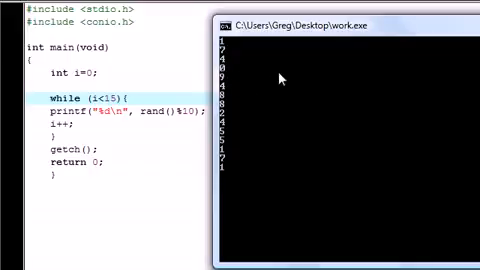
{"action": "mouse_move", "coordinate": [285, 78]}
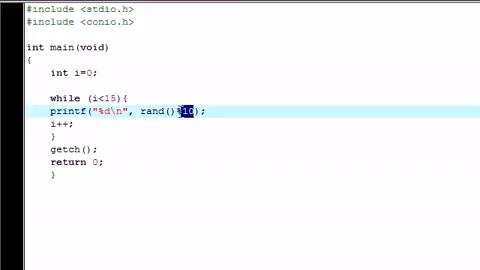
{"action": "mouse_move", "coordinate": [185, 117]}
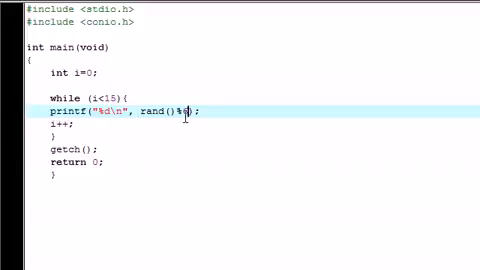
- Change the printf expression from rand()%10 to 1+rand()%6 for dice values
{"action": "type", "text": "6"}
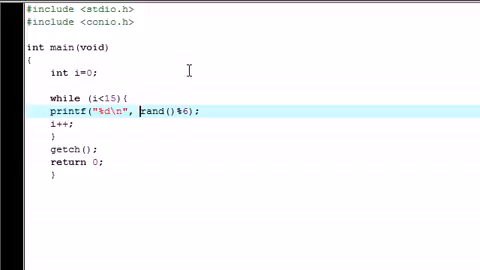
{"action": "type", "text": "l"}
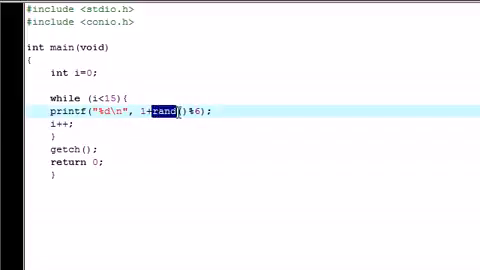
{"action": "left_click_drag", "start_coordinate": [165, 111], "coordinate": [205, 111]}
{"action": "type", "text": "20"}
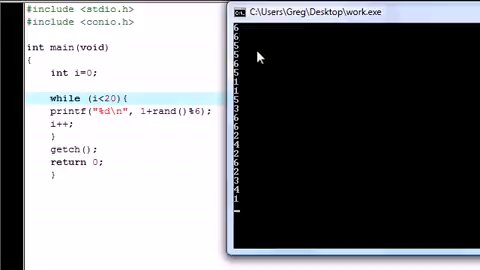
{"action": "mouse_move", "coordinate": [258, 222]}
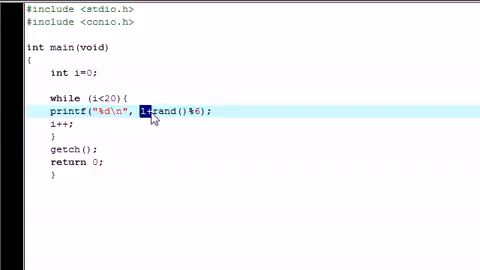
{"action": "mouse_move", "coordinate": [205, 102]}
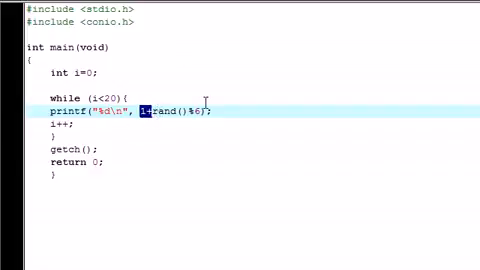